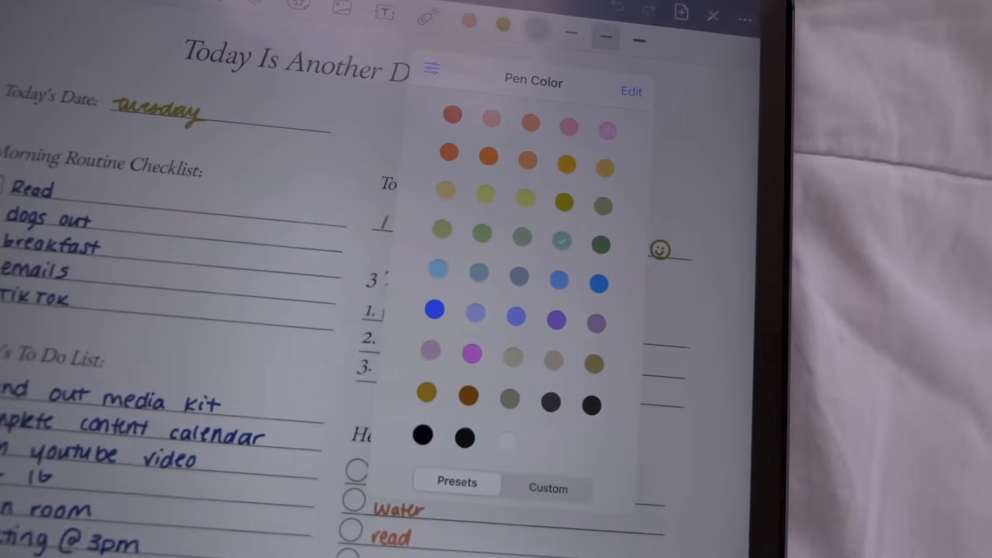
- Pick a preset ink colour and handwrite routine checklists, to-do items and the Friday schedule
left_click(546, 488)
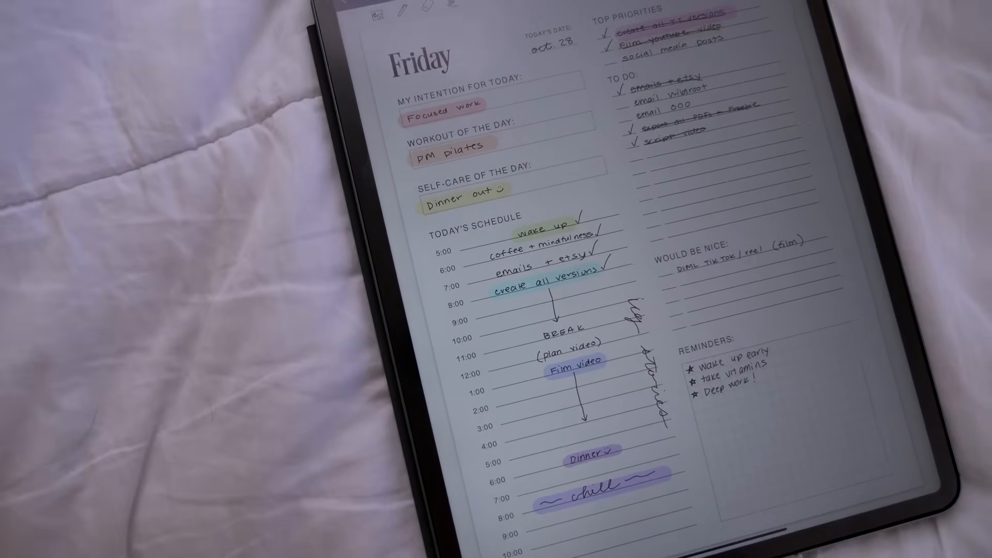
left_click(495, 155)
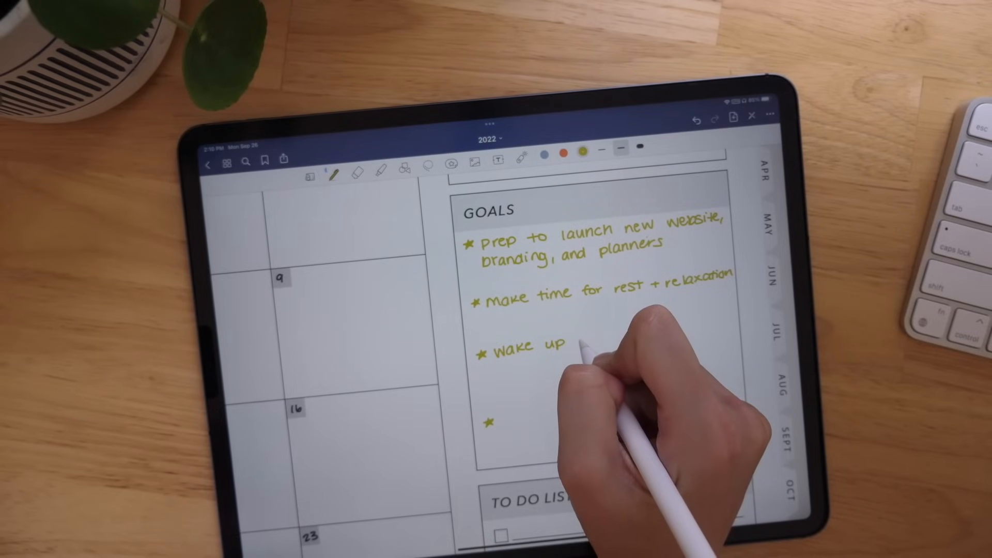
- Write 'wake up earlier' in the Goals box and crop out the motivational sticker freehand
type("earlier")
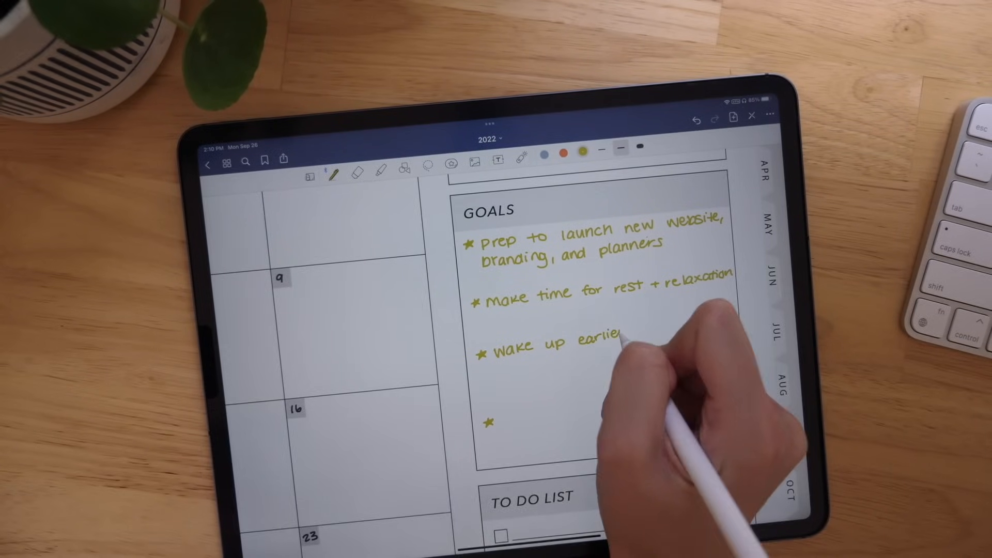
type("6AM u")
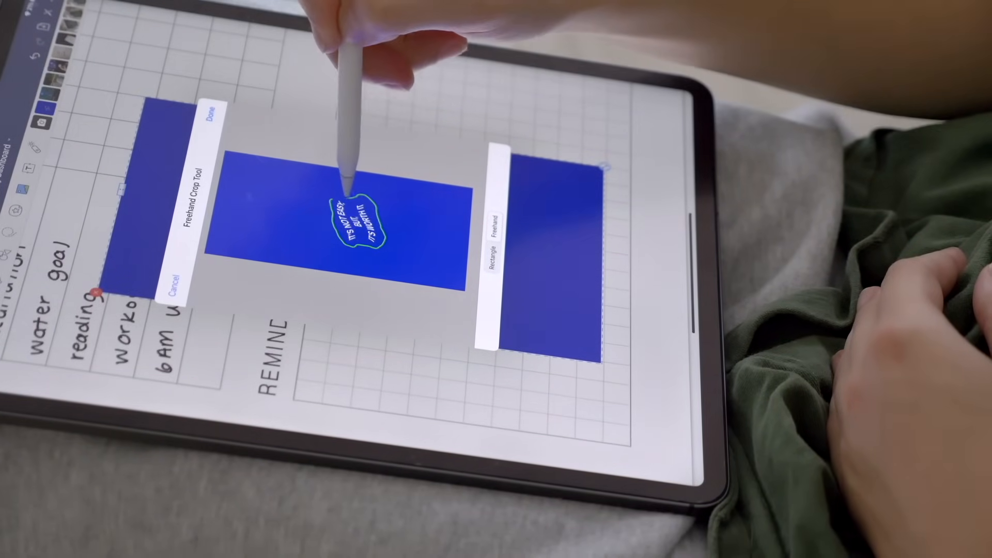
left_click(213, 115)
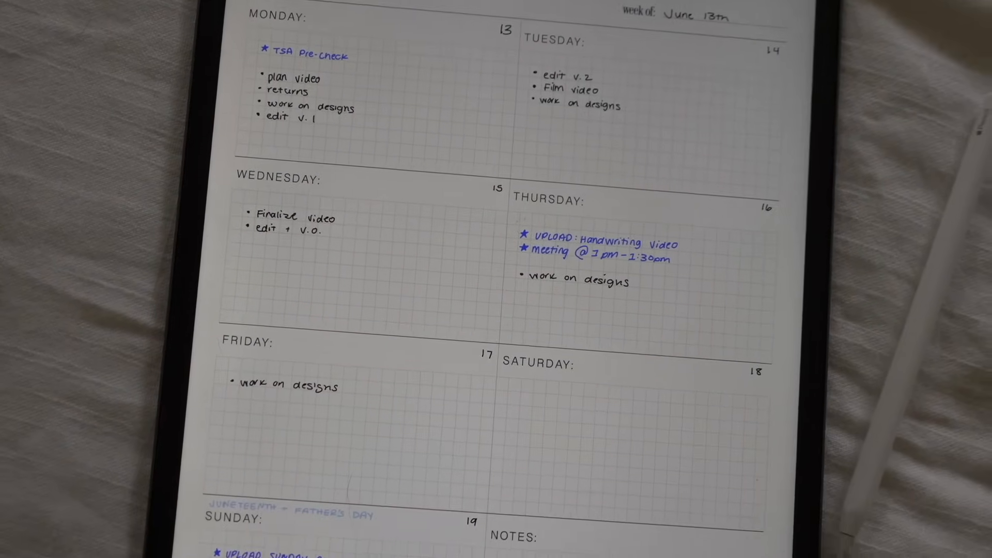
- Set a custom ink colour from the spectrum for the weekly dashboard
scroll("down", 3)
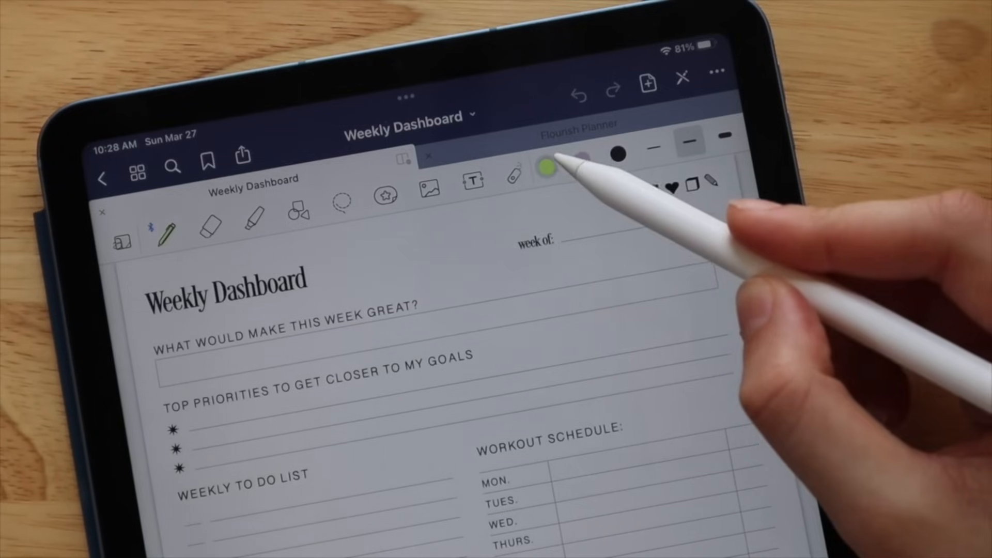
left_click(548, 166)
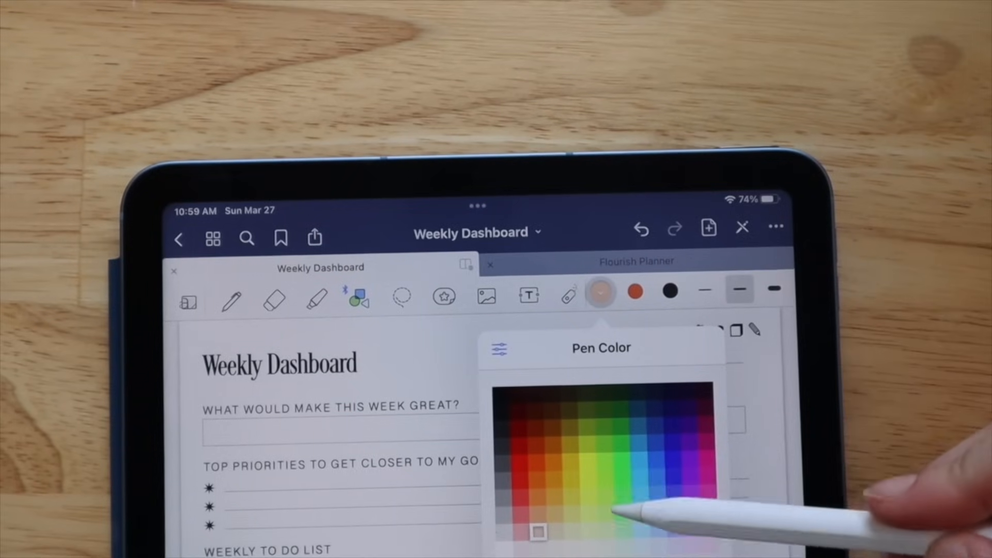
left_click(617, 513)
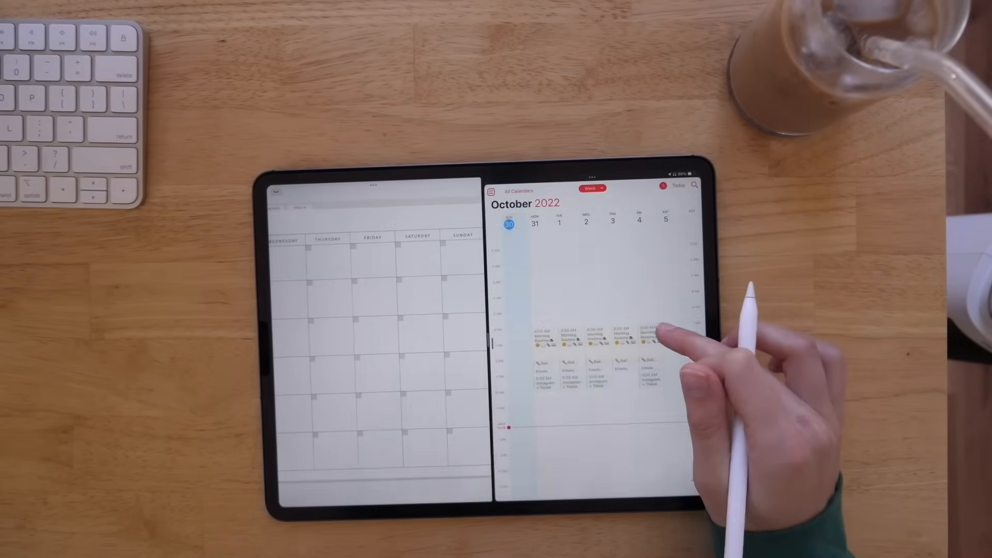
- Browse the filled weekly dashboards, the pancake recipe page and a completed daily planner
left_click(590, 189)
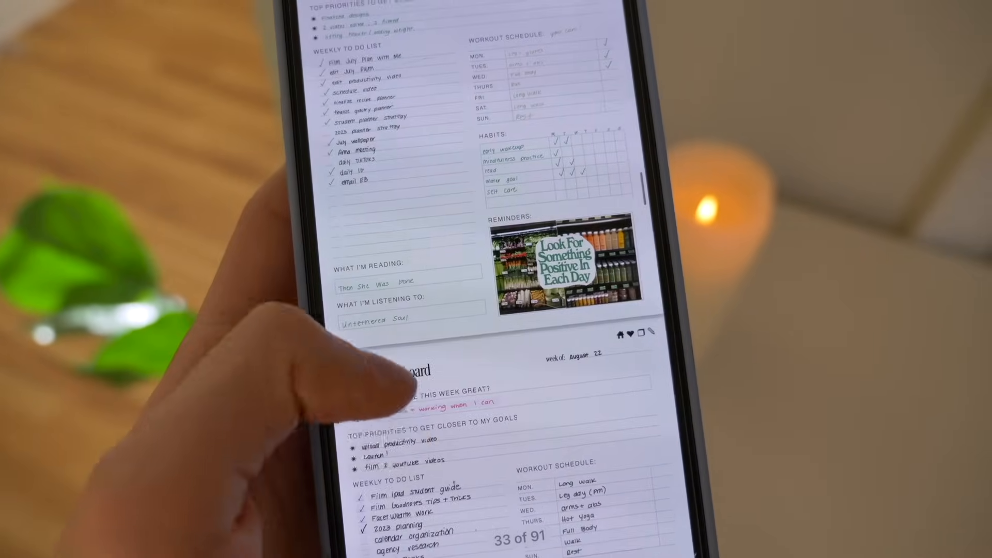
scroll("down", 3)
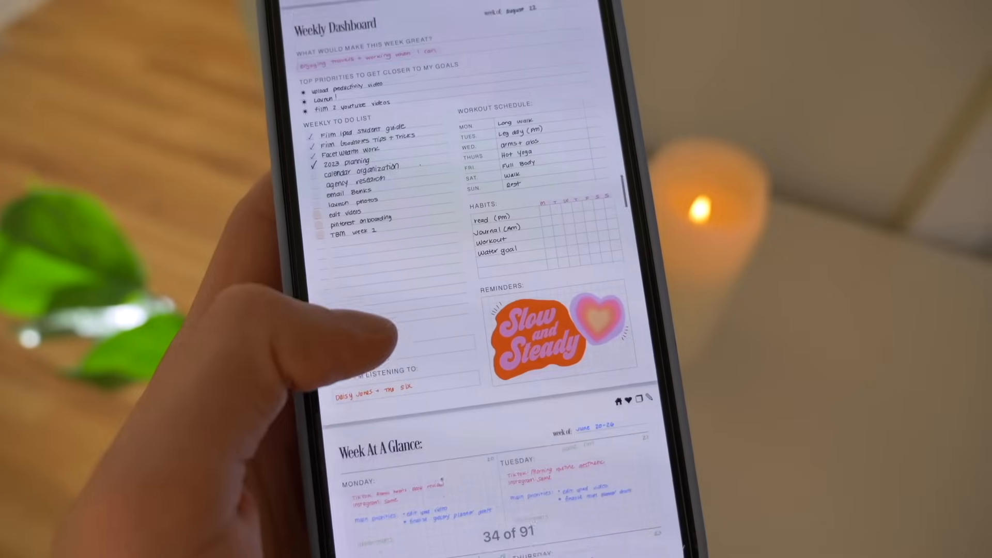
scroll("down", 3)
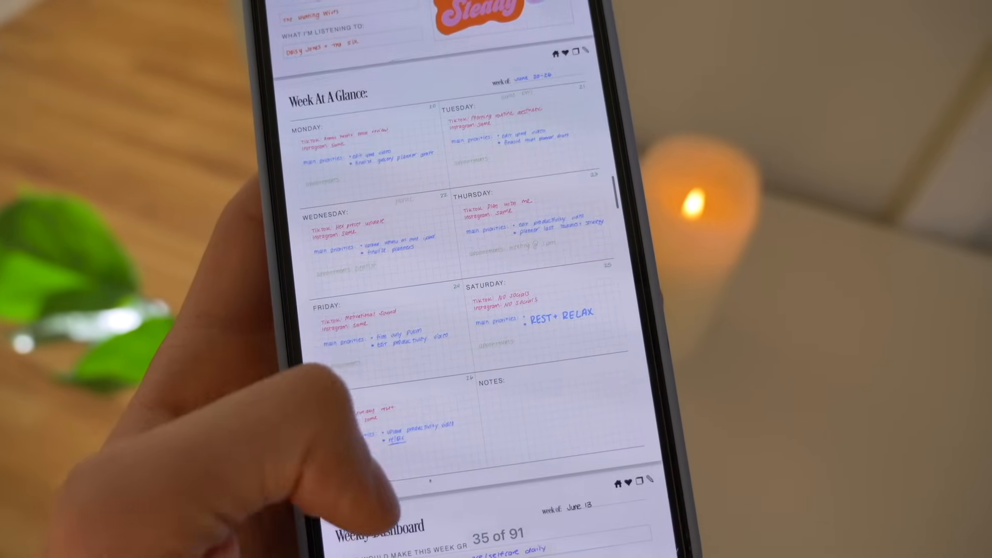
scroll("down", 3)
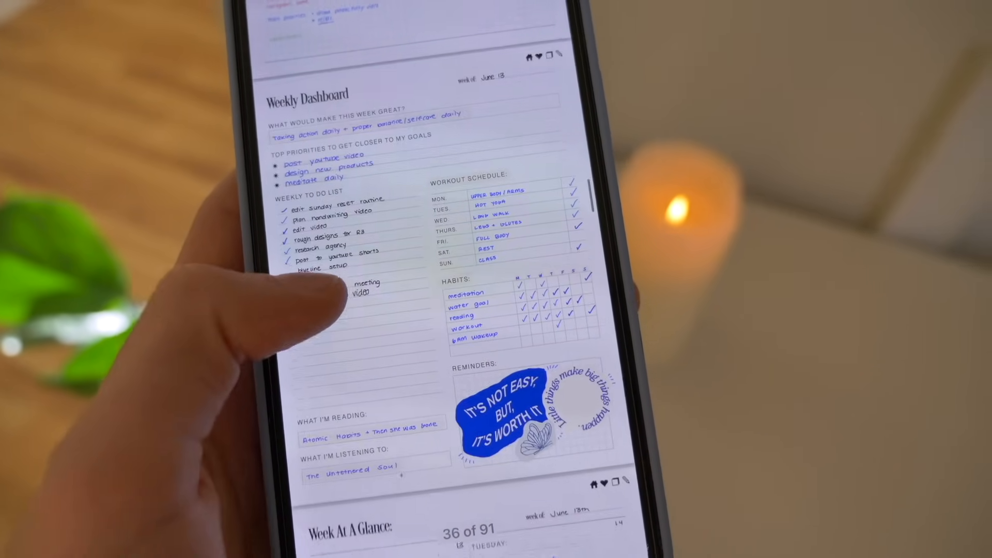
scroll("down", 3)
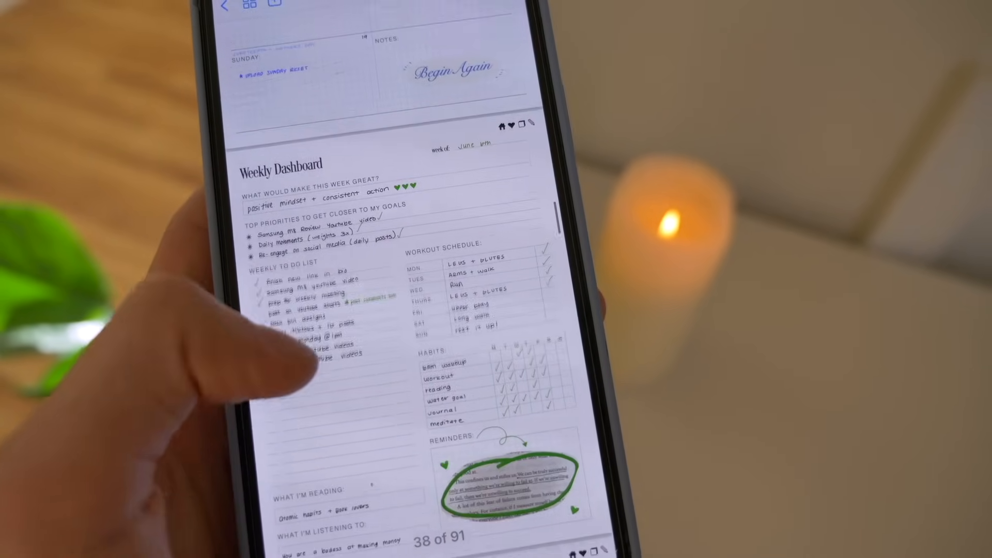
scroll("down", 3)
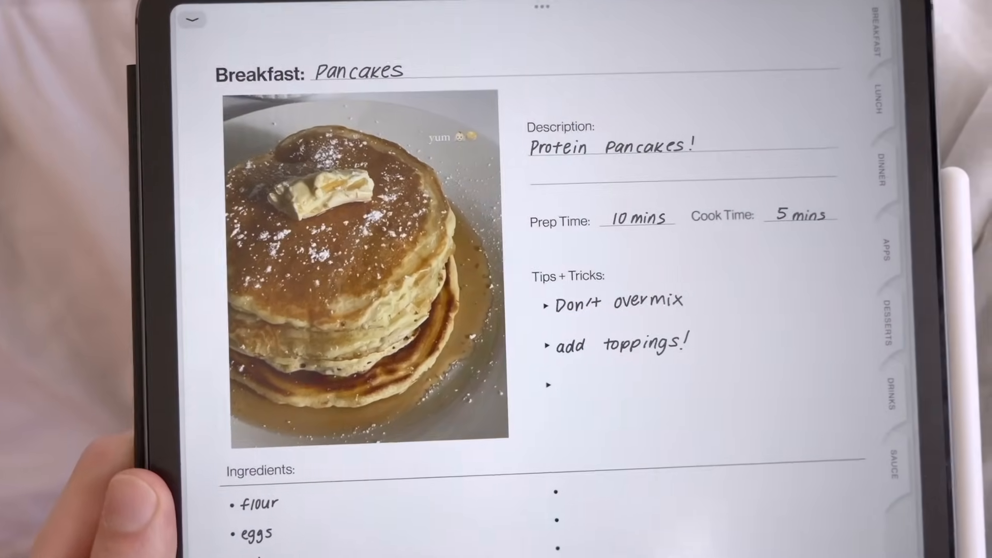
scroll("down", 3)
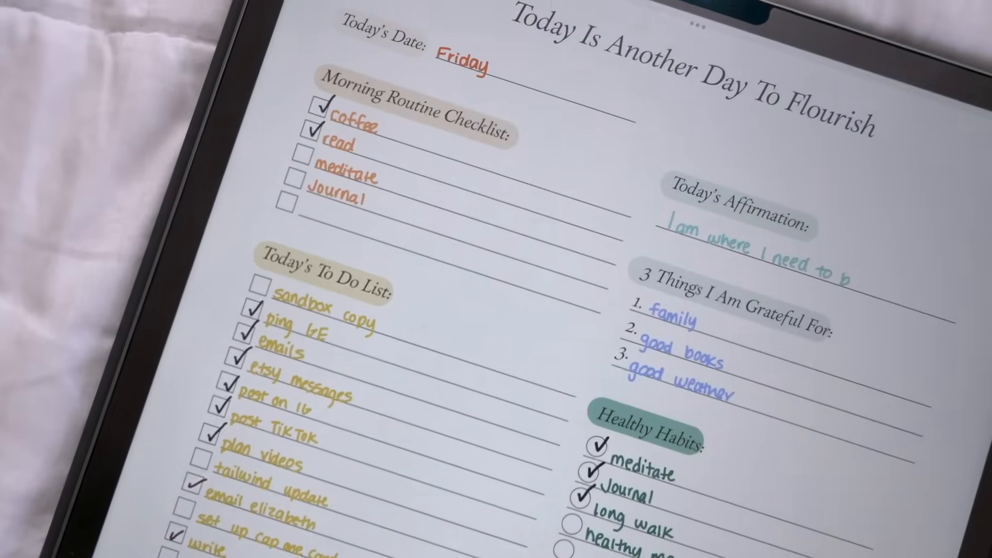
scroll("down", 3)
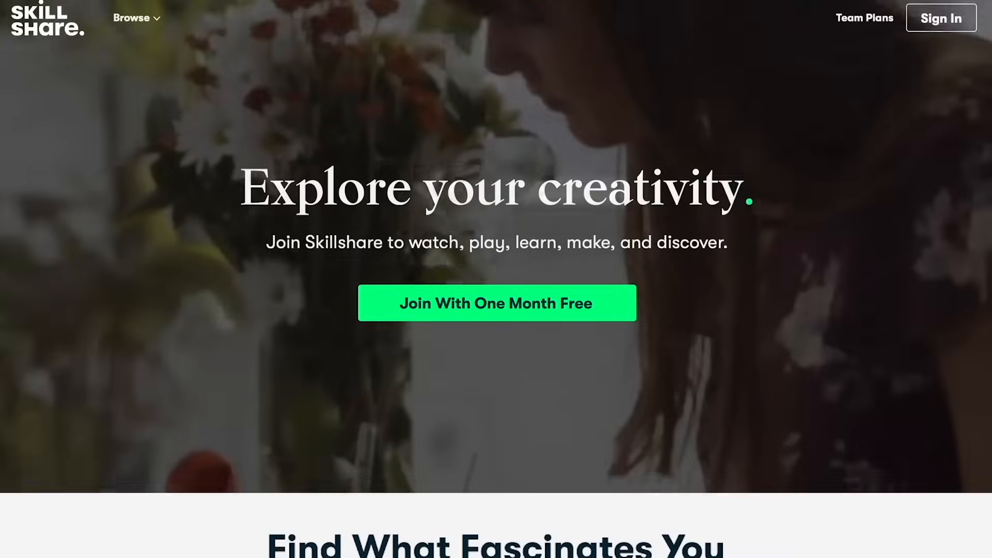
- Scroll past the Skillshare hero banner to the Find What Fascinates You classes
scroll("down", 3)
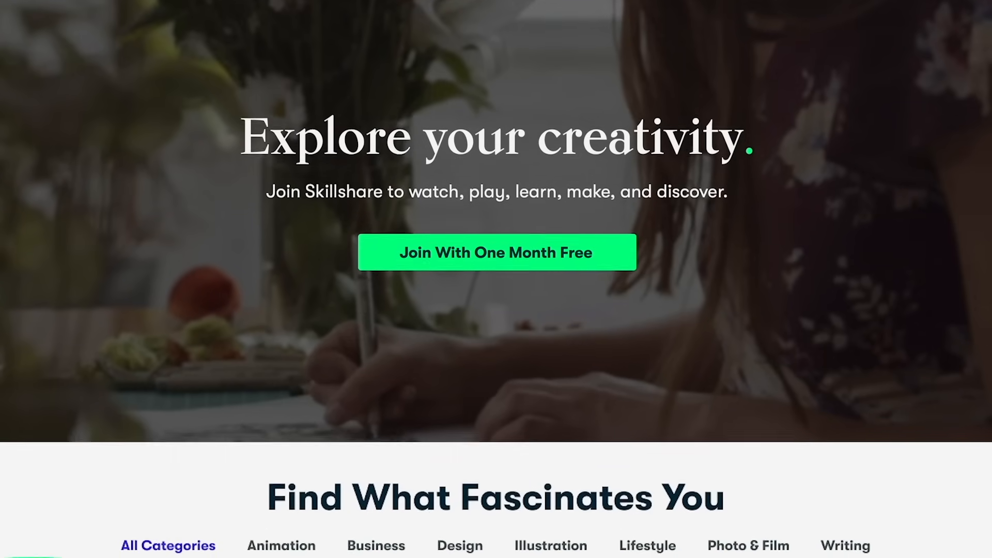
scroll("down", 3)
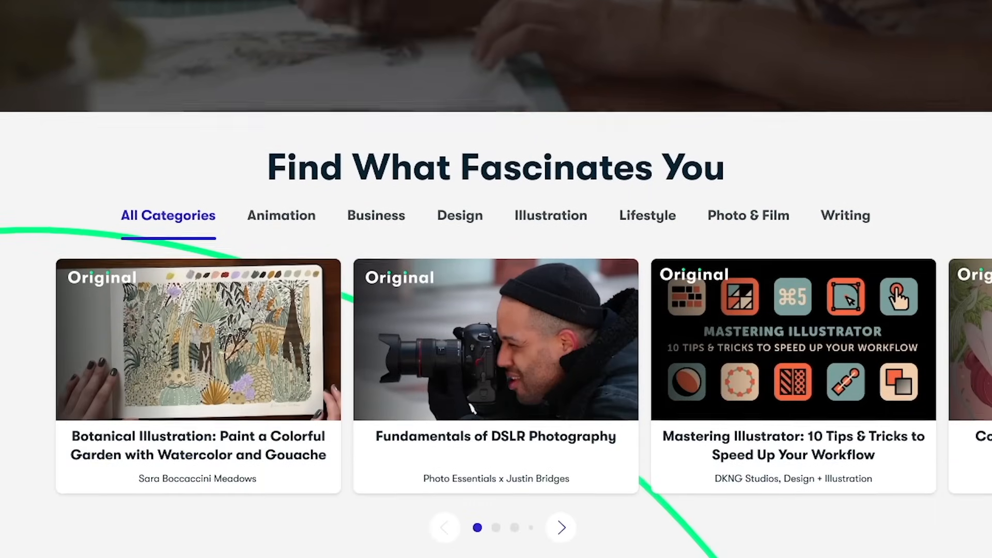
scroll("down", 3)
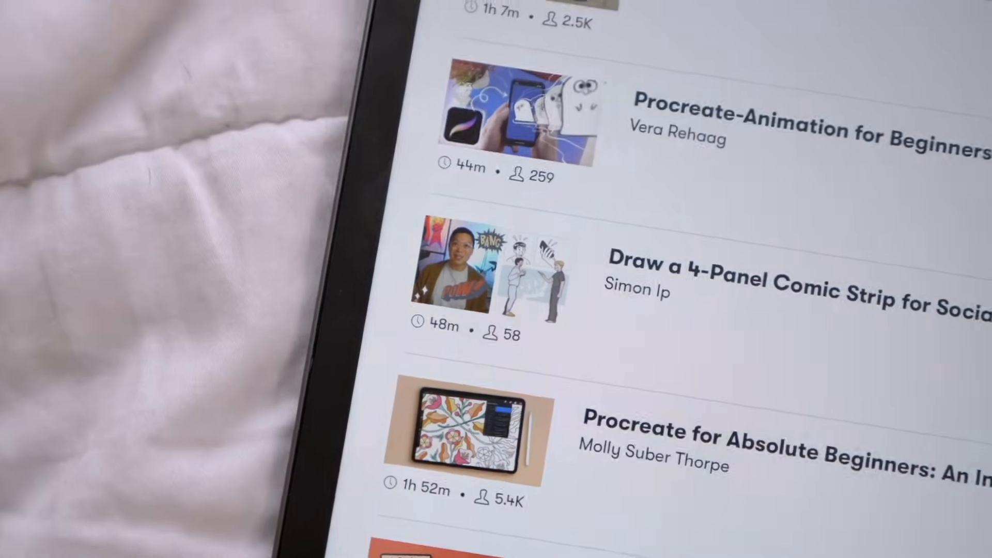
- Browse the Procreate class listings, then the Popular on iPad row
scroll("up", 3)
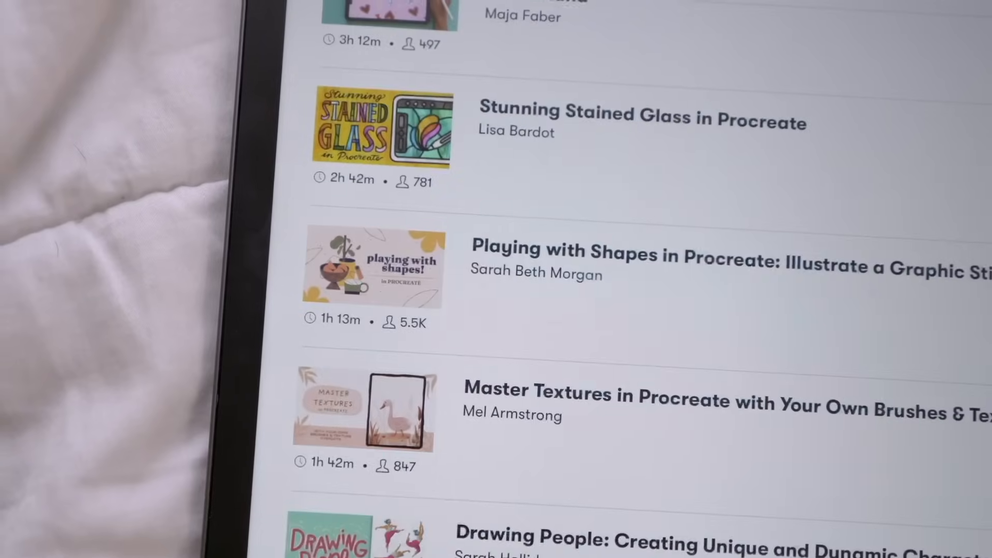
scroll("down", 3)
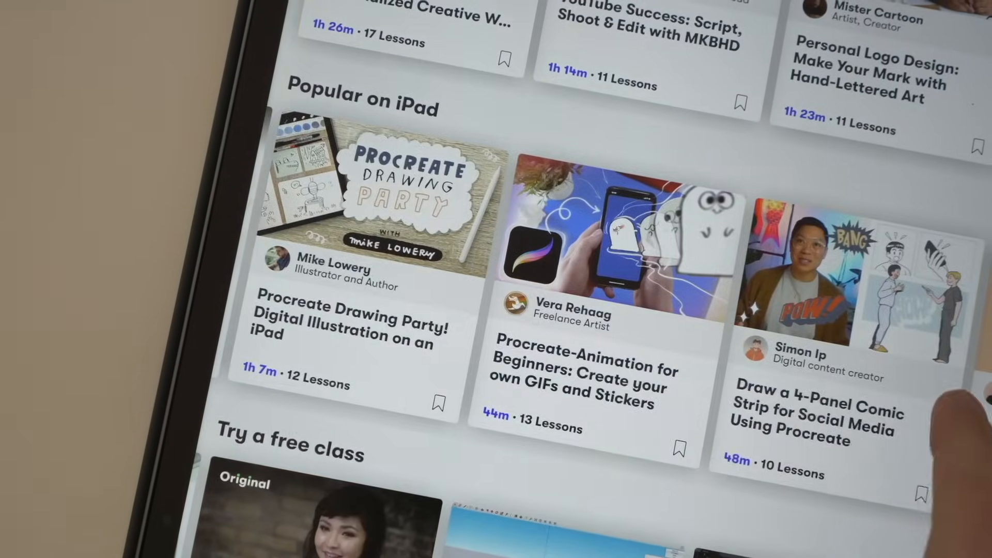
scroll("right", 3)
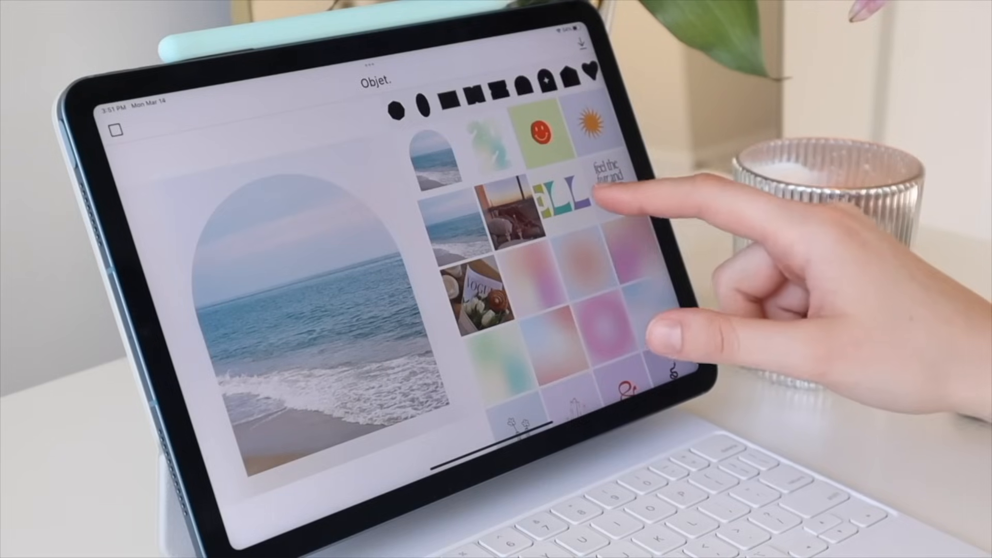
- Preview an aesthetic image tile in the Objet collection beside the arch-framed beach photo
left_click(595, 190)
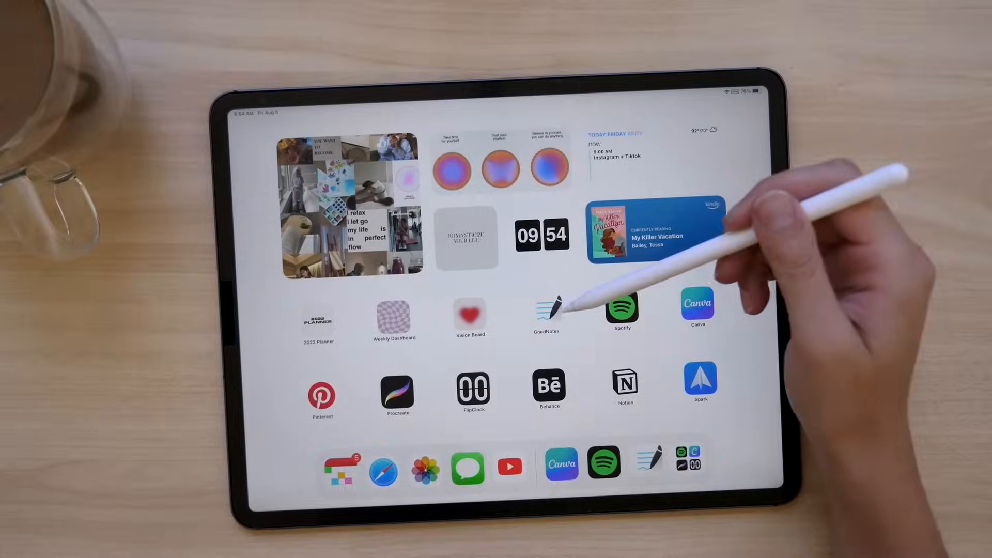
- Open GoodNotes from the iPad home screen
left_click(546, 315)
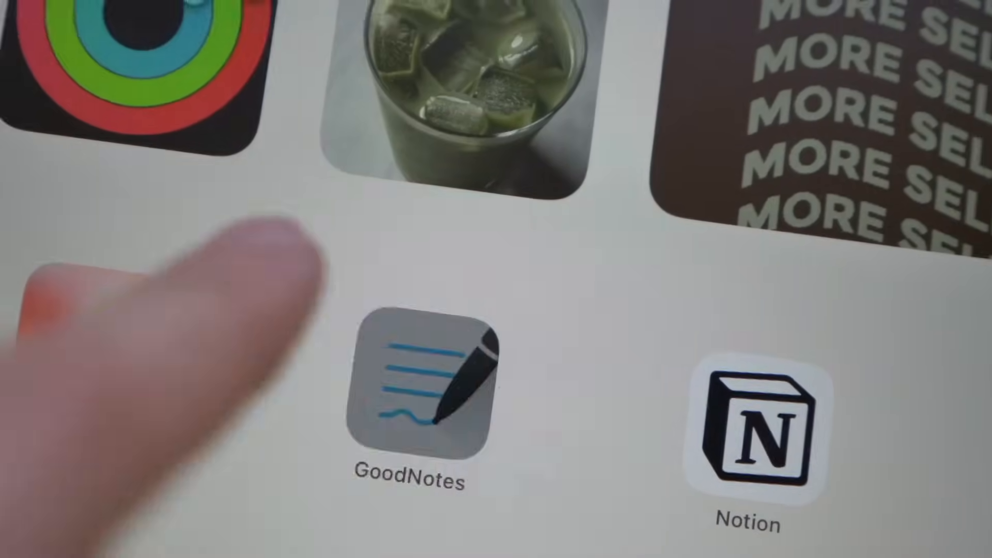
left_click(410, 389)
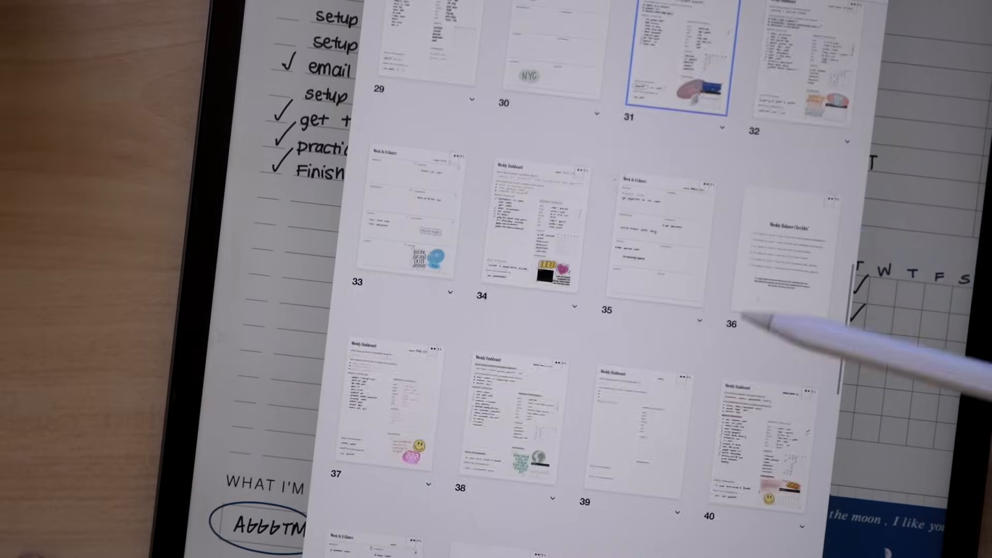
- Scroll the page thumbnails and notebook library, then show the Favorites notebooks
scroll("down", 3)
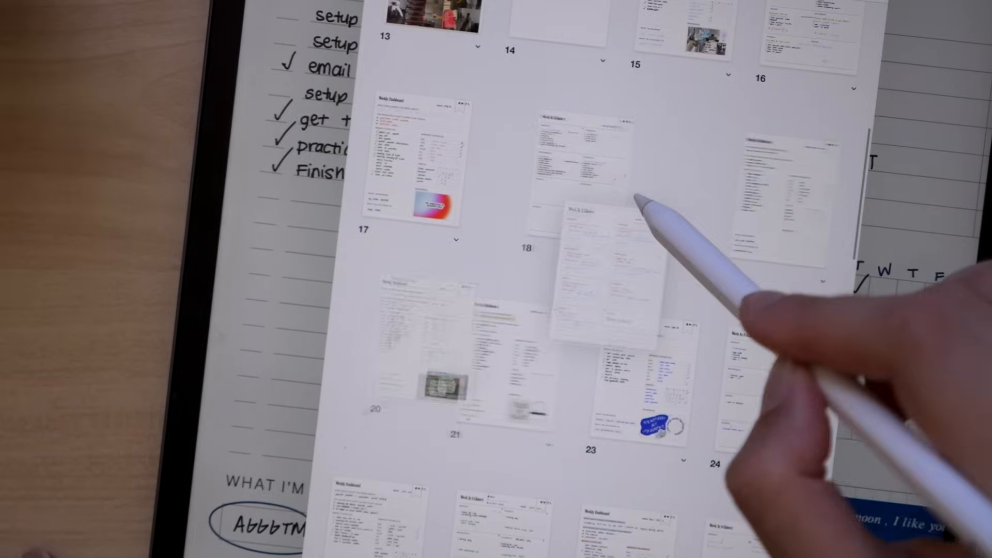
scroll("down", 3)
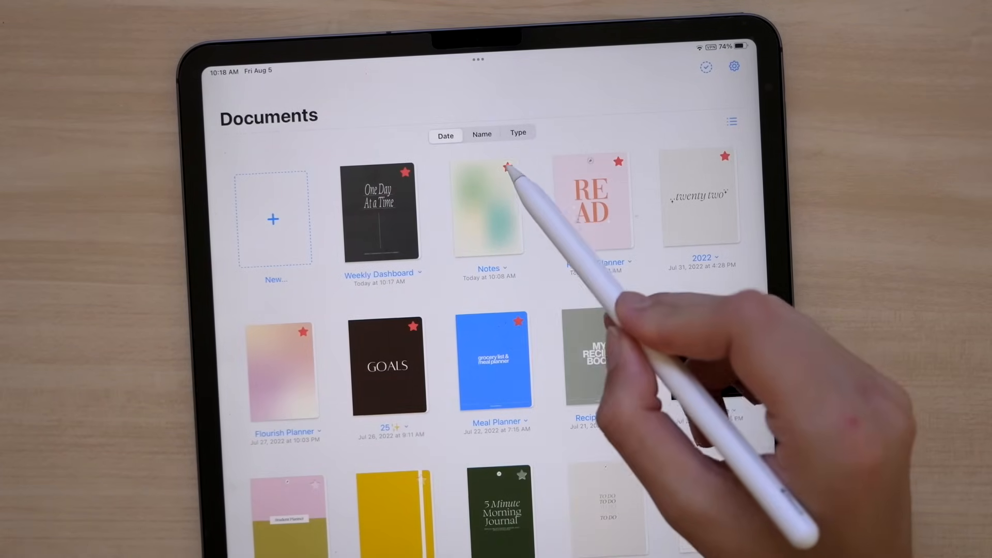
scroll("down", 3)
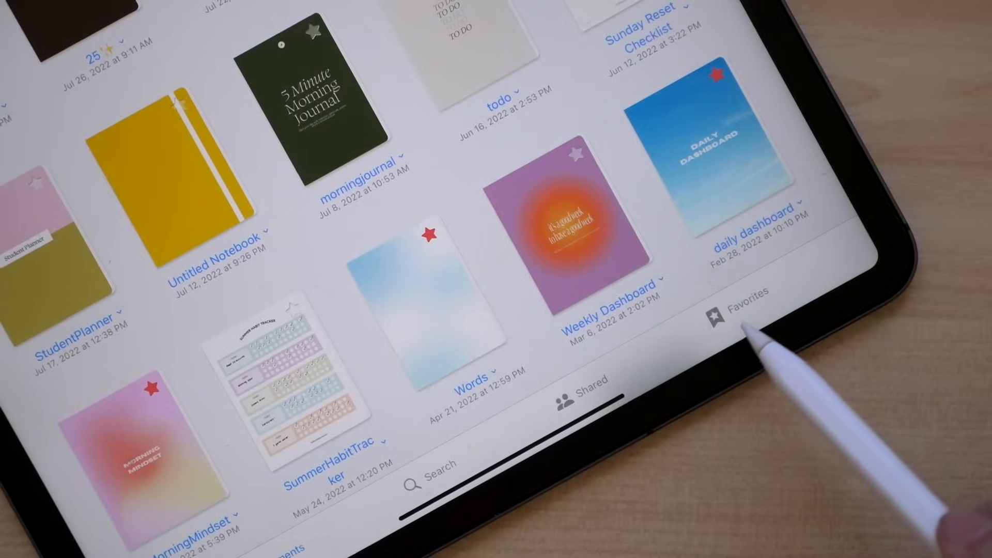
left_click(724, 295)
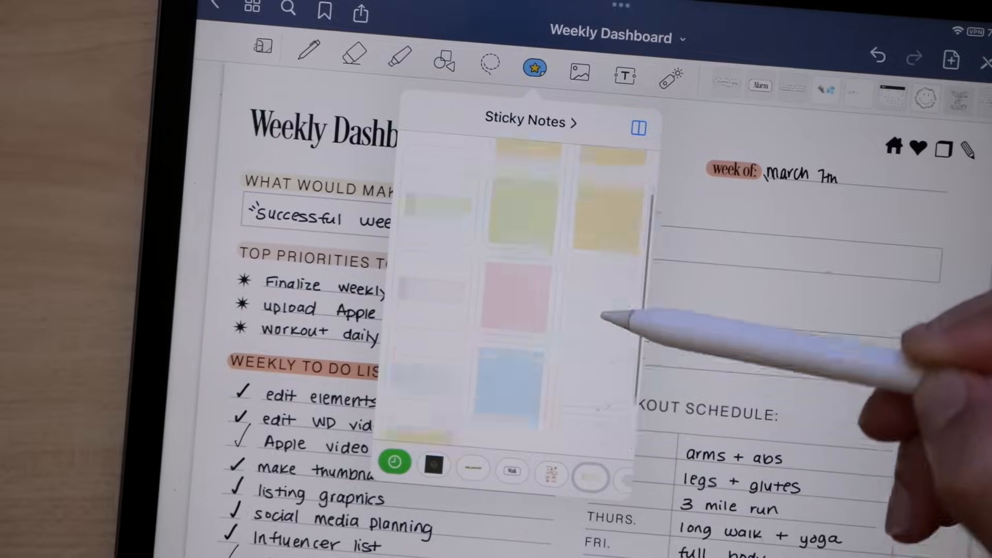
- Place a sticky note and handwrite priorities, to-dos, workouts, habits, books and podcasts
left_click(472, 465)
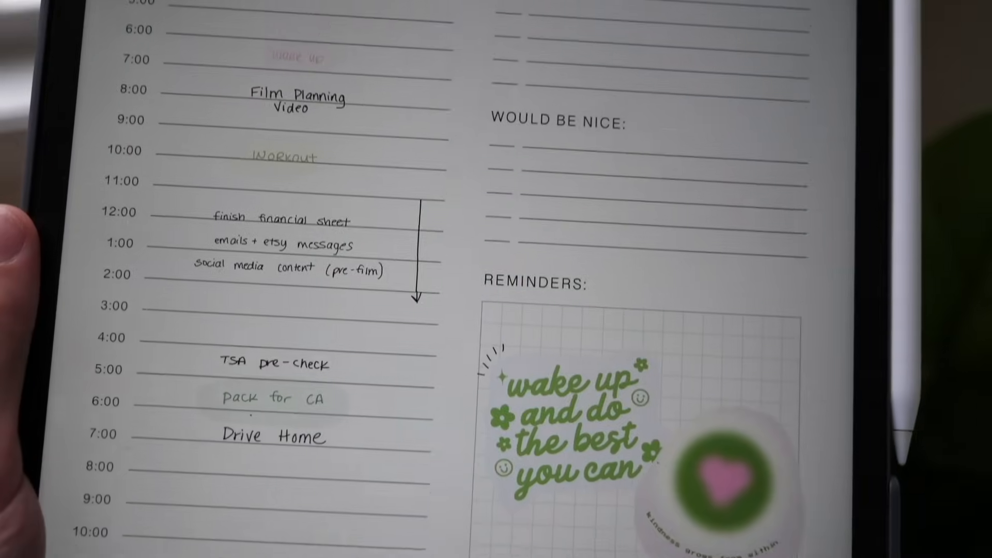
scroll("down", 3)
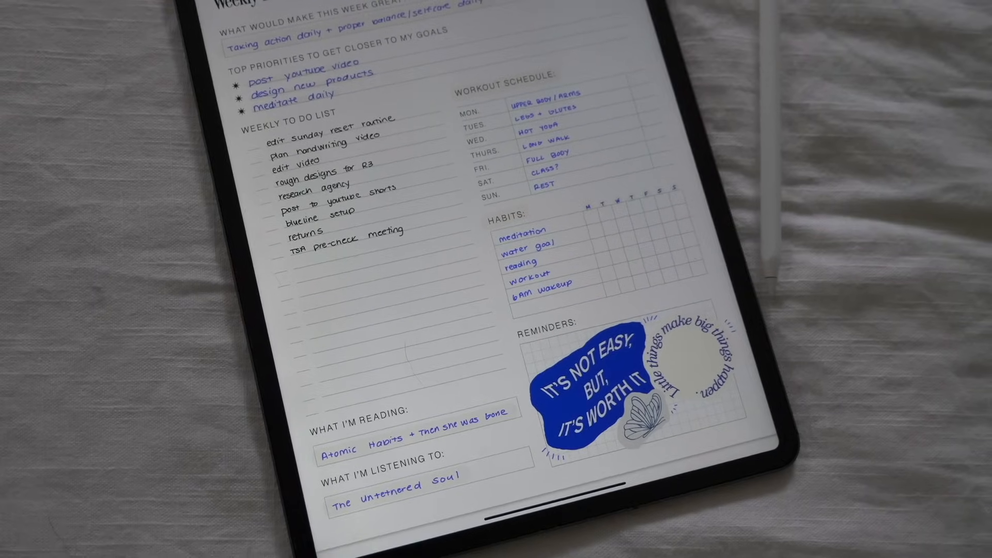
scroll("down", 3)
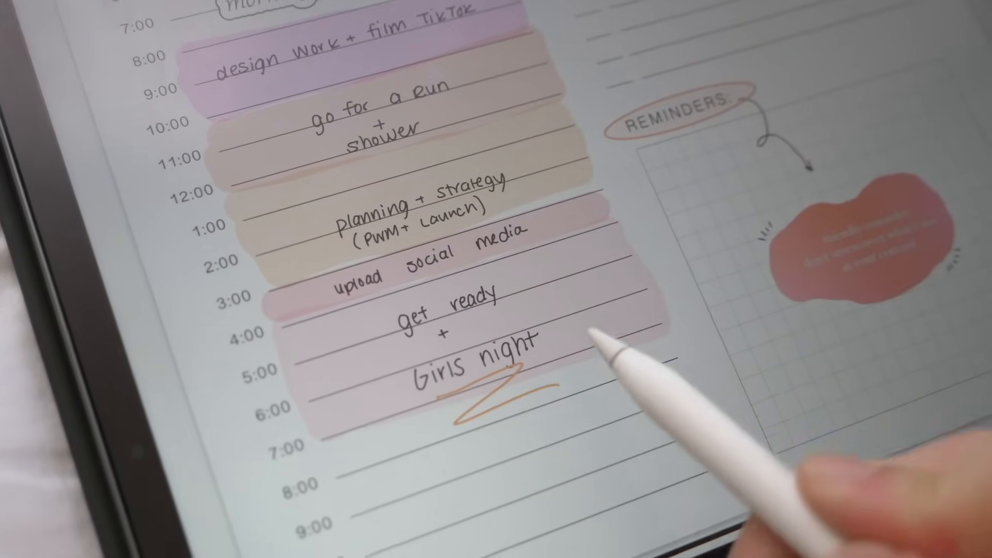
scroll("down", 3)
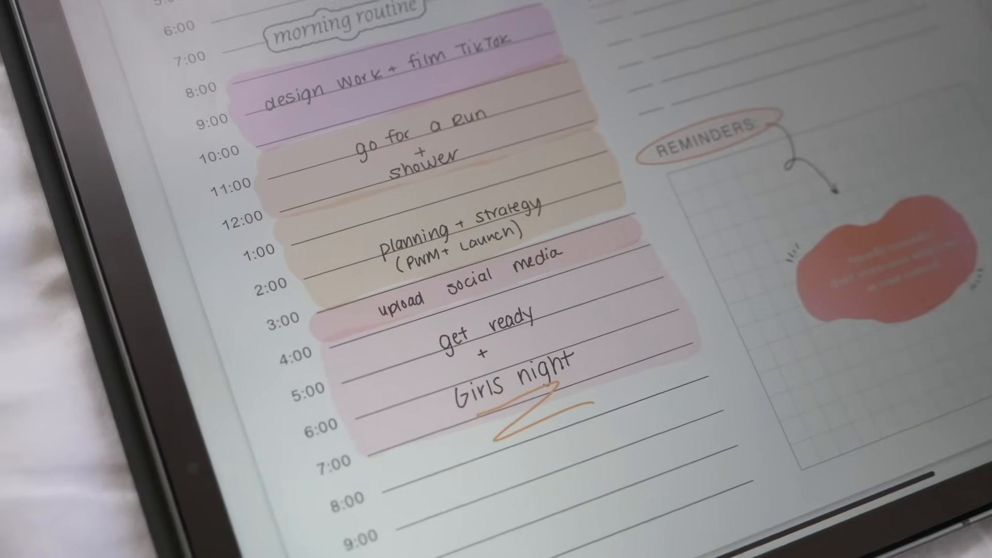
scroll("down", 3)
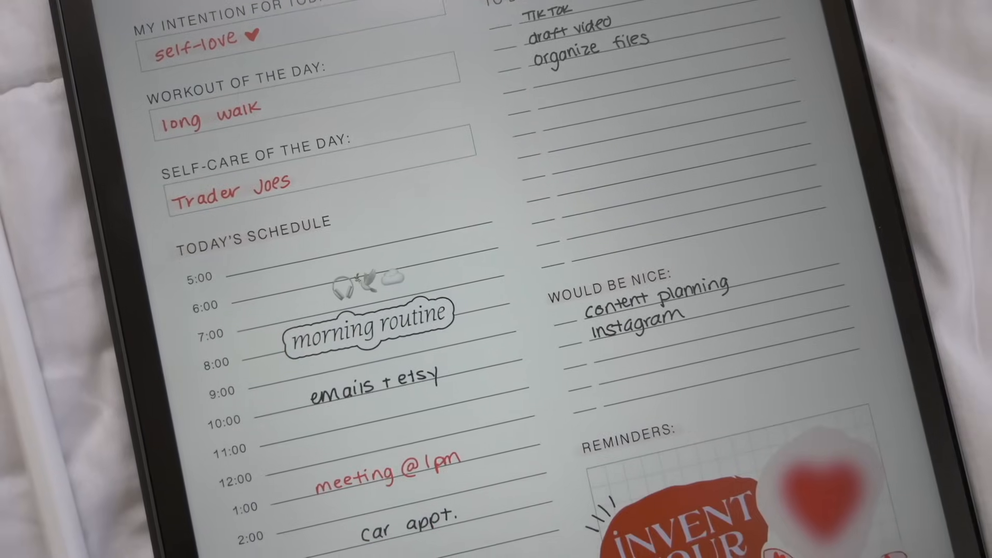
scroll("down", 3)
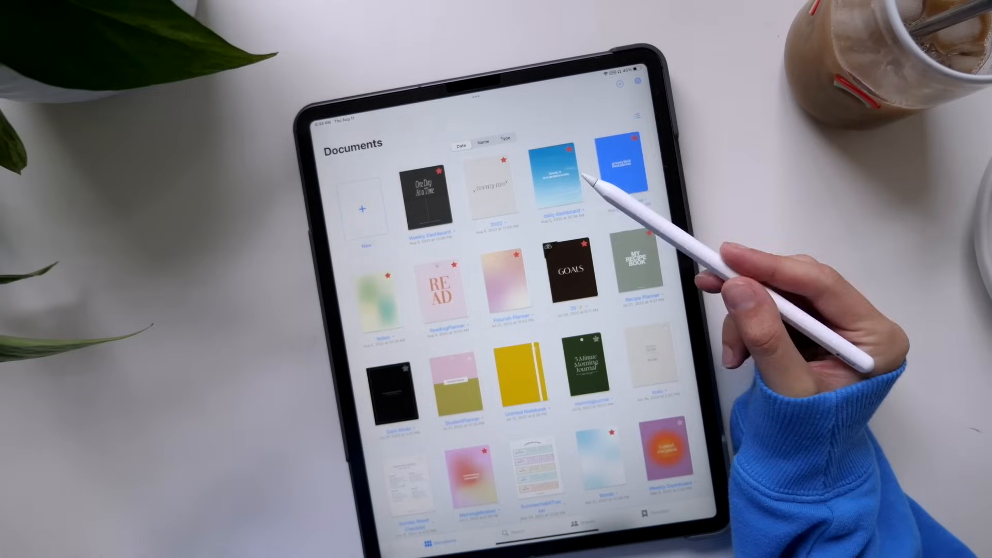
mouse_move(589, 177)
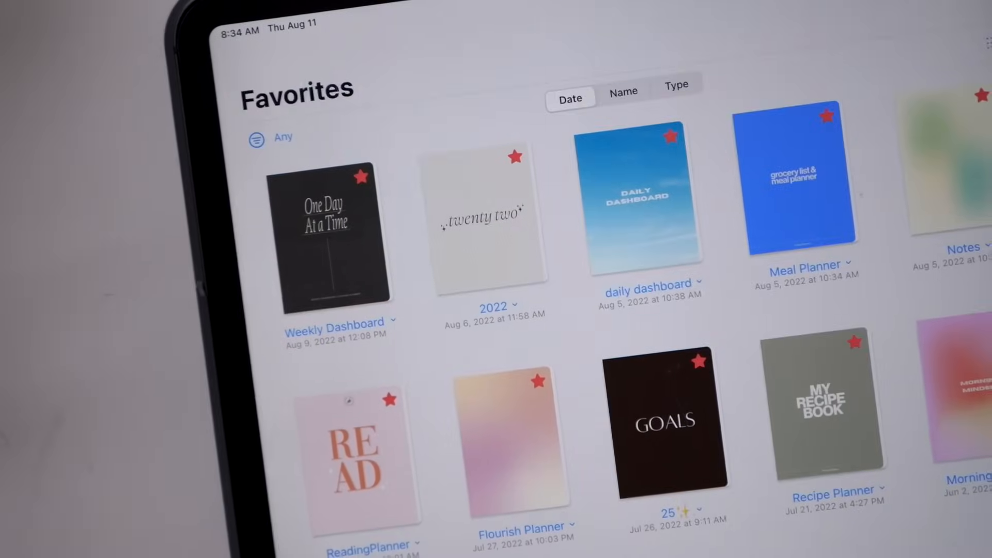
- Switch the GoodNotes library from Documents to the Favorites tab
left_click(660, 422)
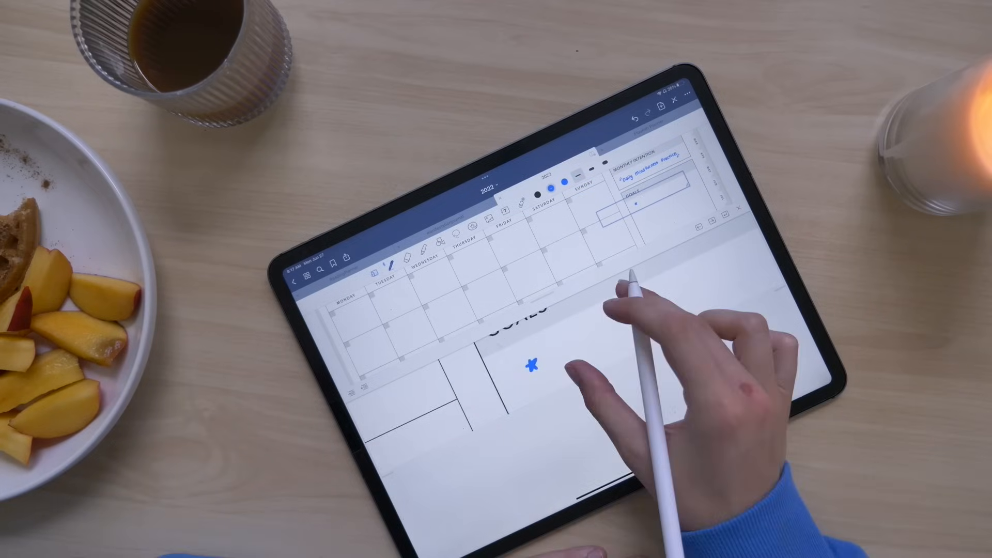
- Handwrite 'Launch new products!' and 'meditate daily' under Goals in blue on the July page
type("LAU")
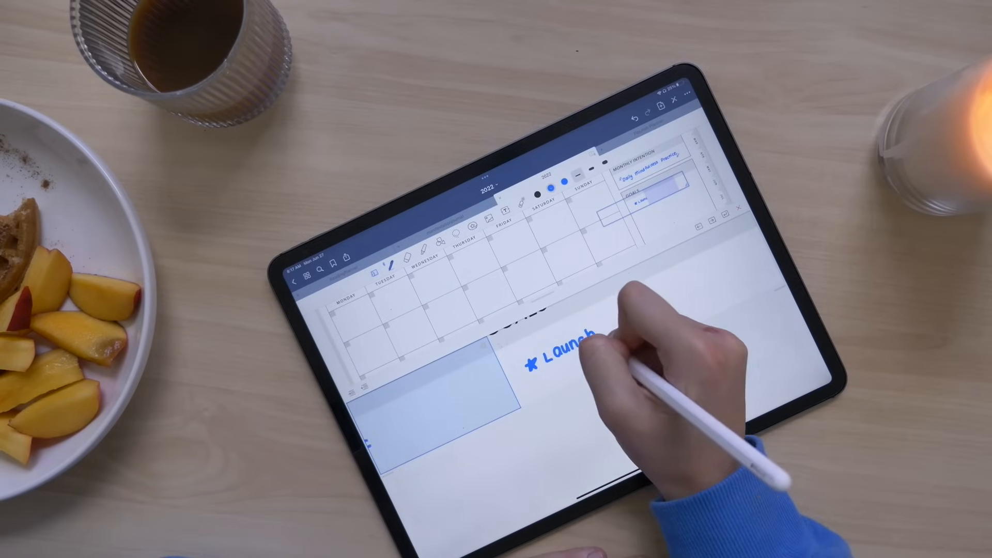
type("new products!")
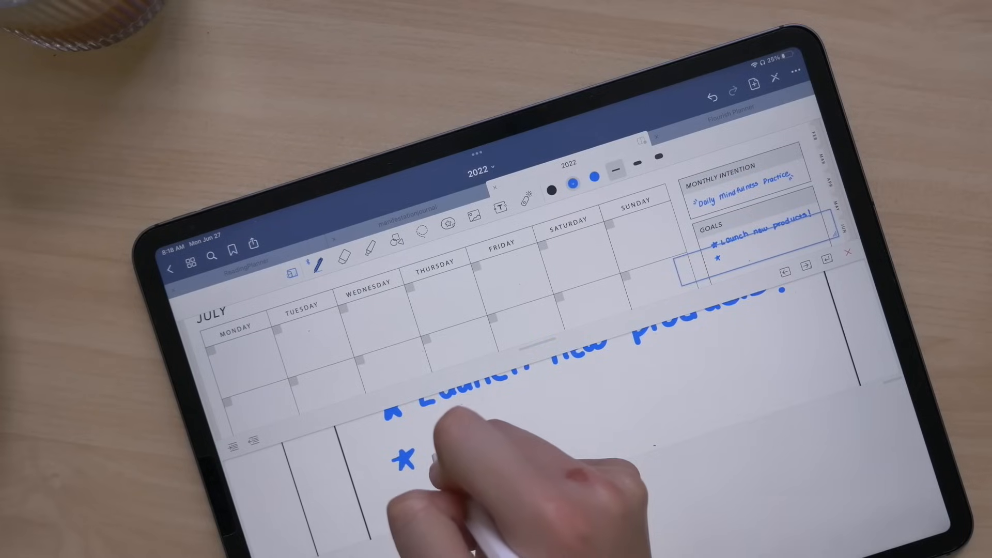
type("meditate")
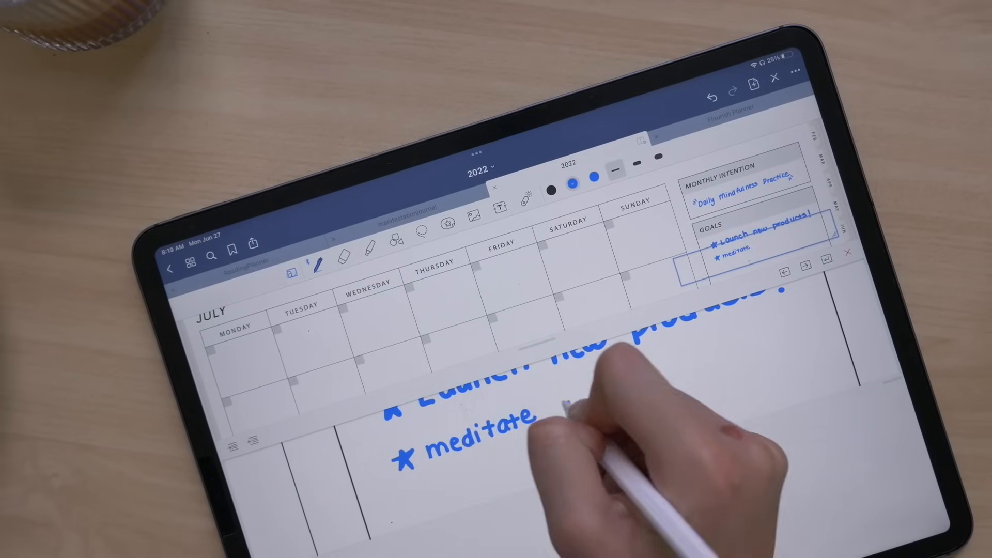
type("daily")
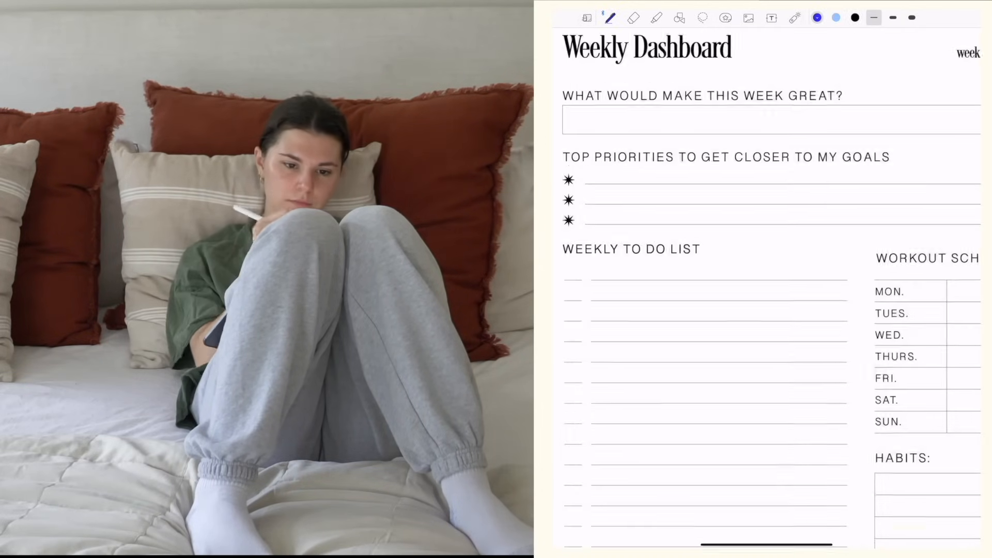
- Write 'Taking action daily' on the week line, plus priorities including 'design new products'
type("Taking action daily +")
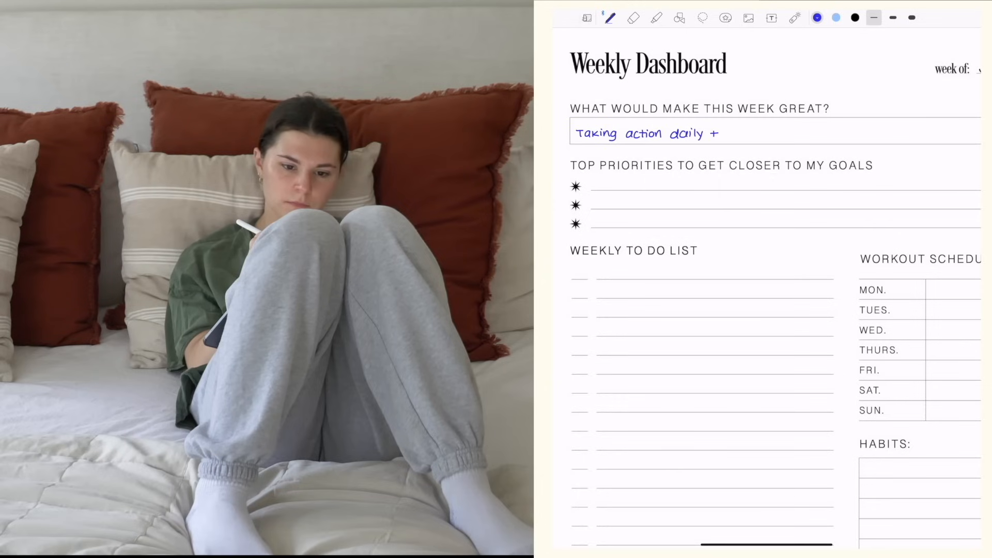
type("proper balo")
type("post youtube video")
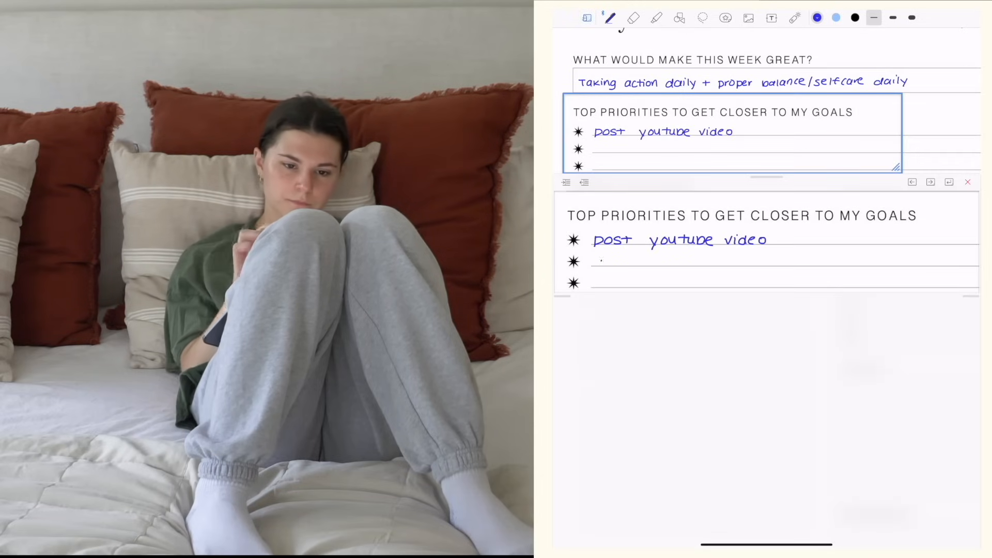
type("design new products")
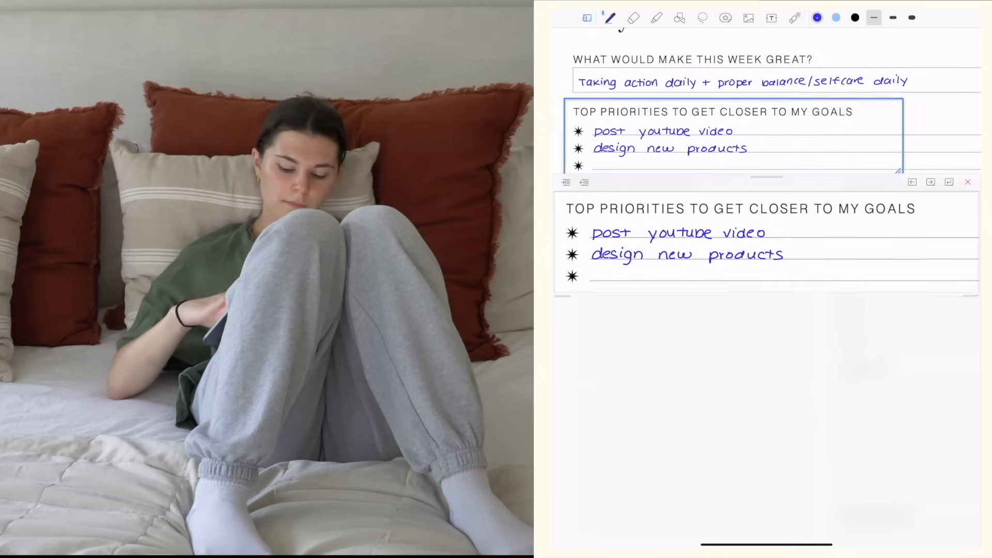
type("Meditate d")
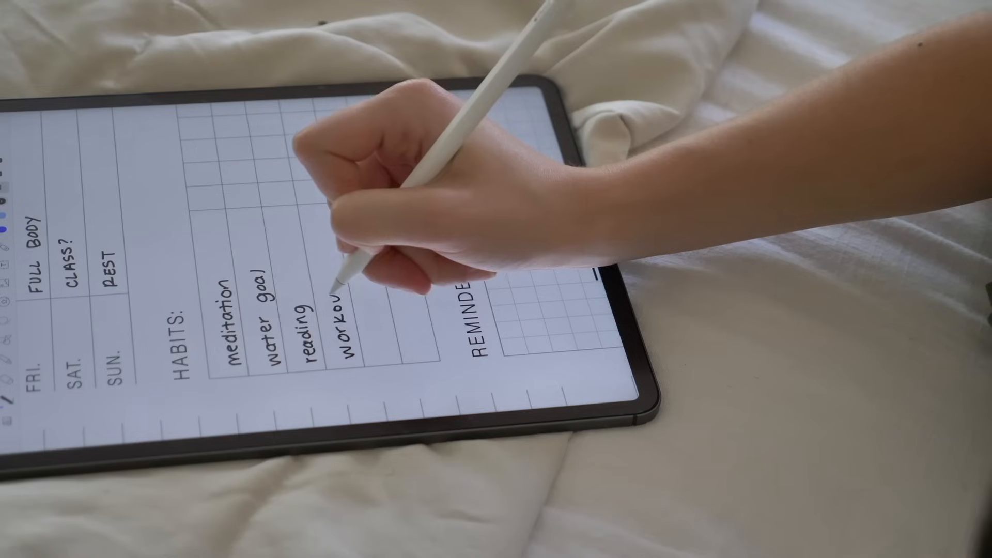
- Write habits like '6AM W' in the Habits grid and fill the Weekly To Do List
type("6AM W")
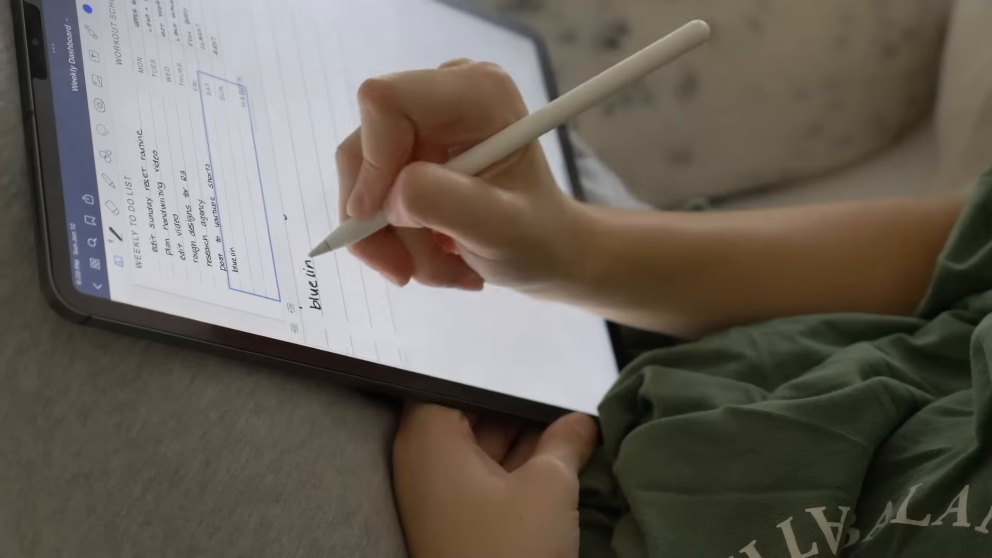
type("return")
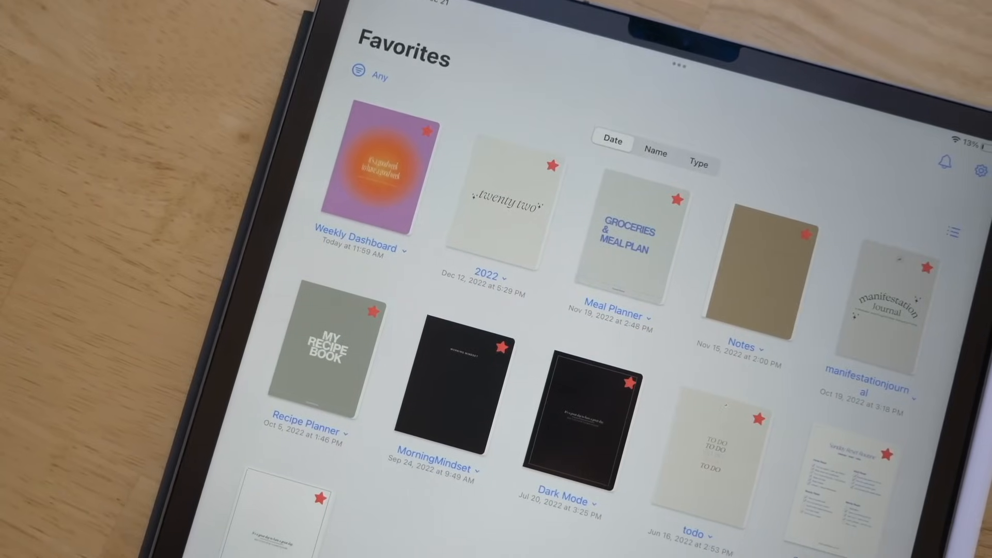
- Scroll the Favorites library to find the starred daily planner notebook
scroll("down", 3)
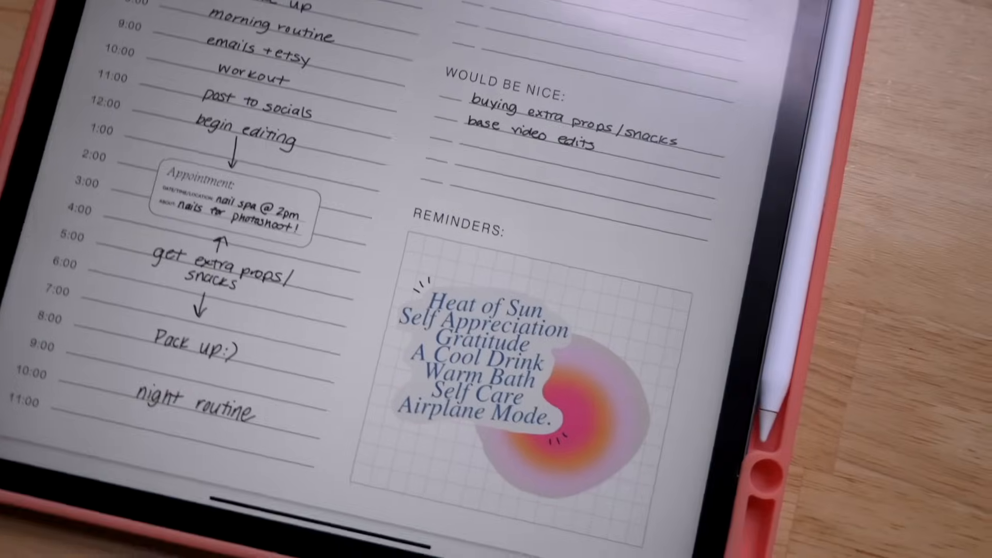
- Scroll the daily planner page down to the evening schedule and reminders sticker
scroll("down", 3)
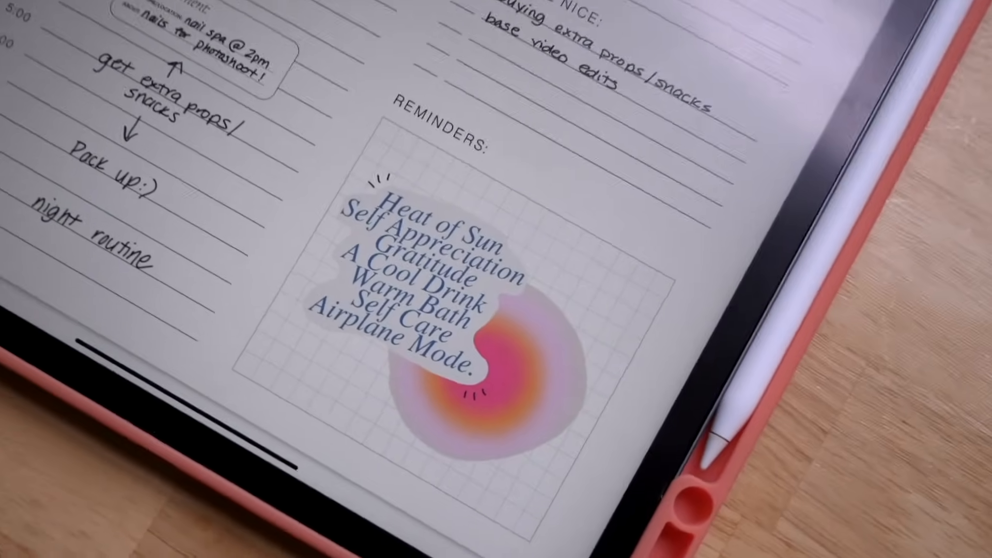